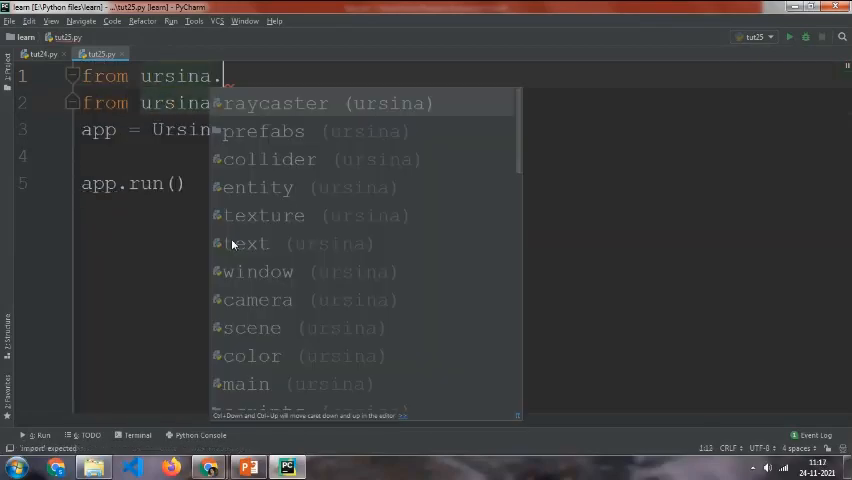
# Import raycast from ursina.raycaster and open blank lines before app.run().
pyautogui.write('raycaster import raycast')
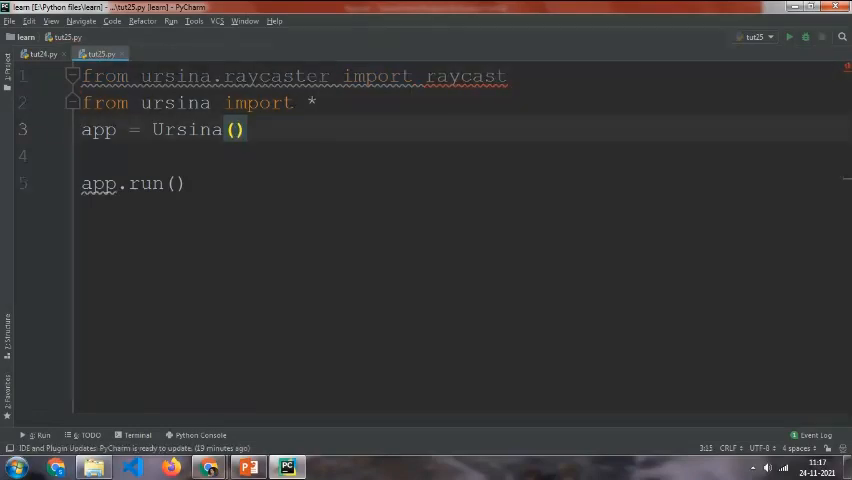
pyautogui.press('Enter')
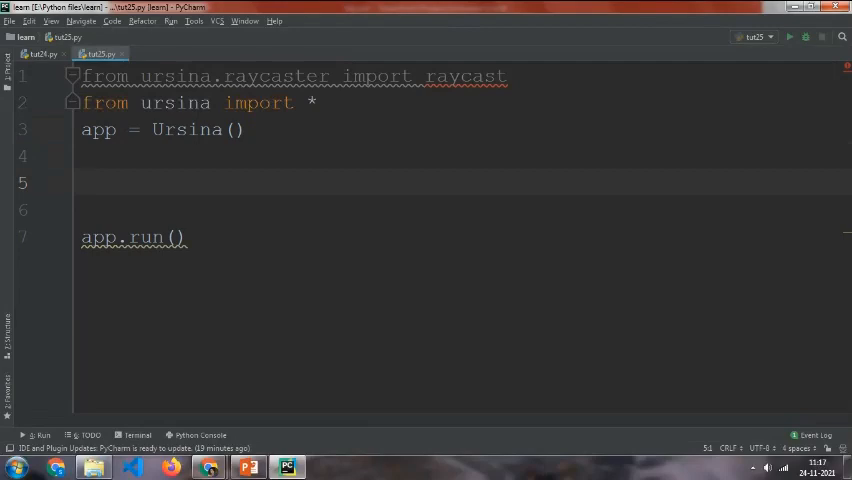
# Define update() with body 'raycast1 = raycast()'.
pyautogui.write('def u')
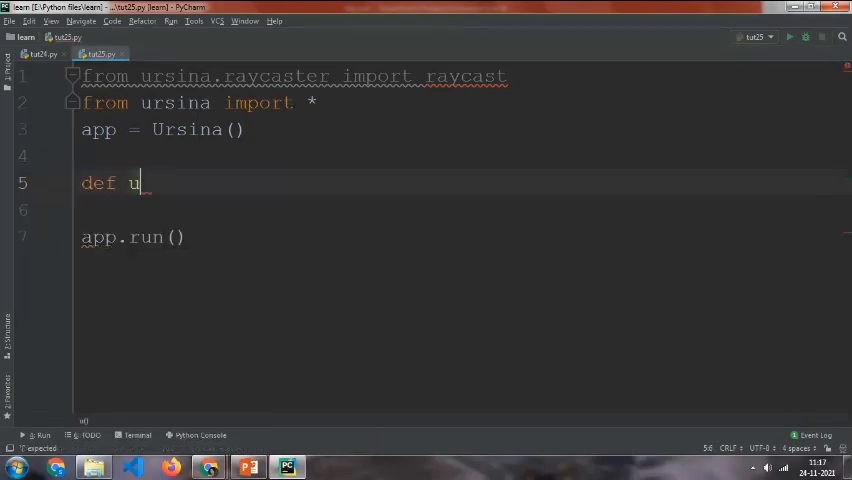
pyautogui.write('pda')
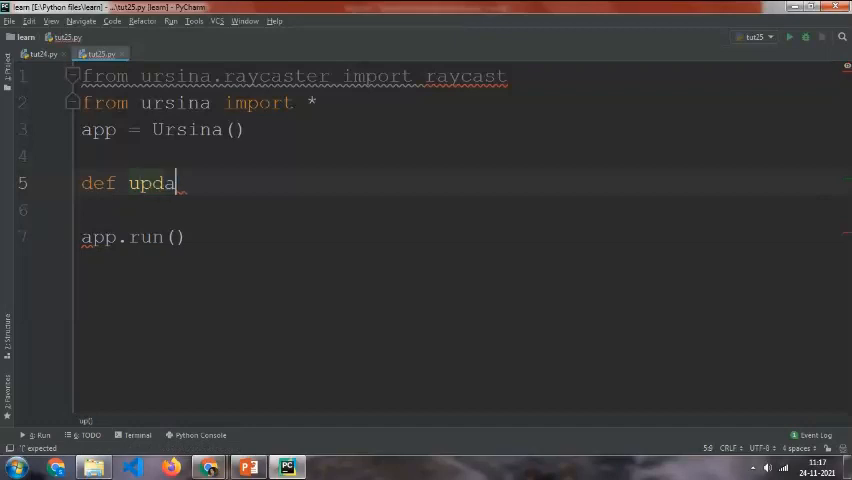
pyautogui.write('te()')
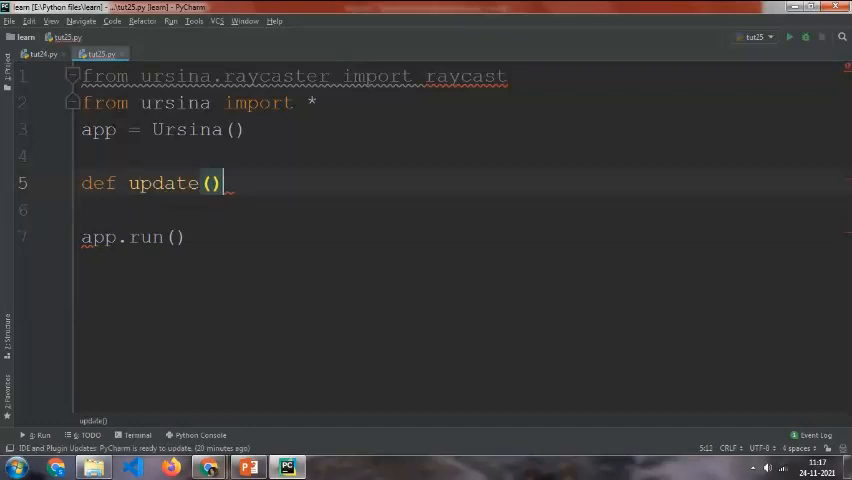
pyautogui.write(':')
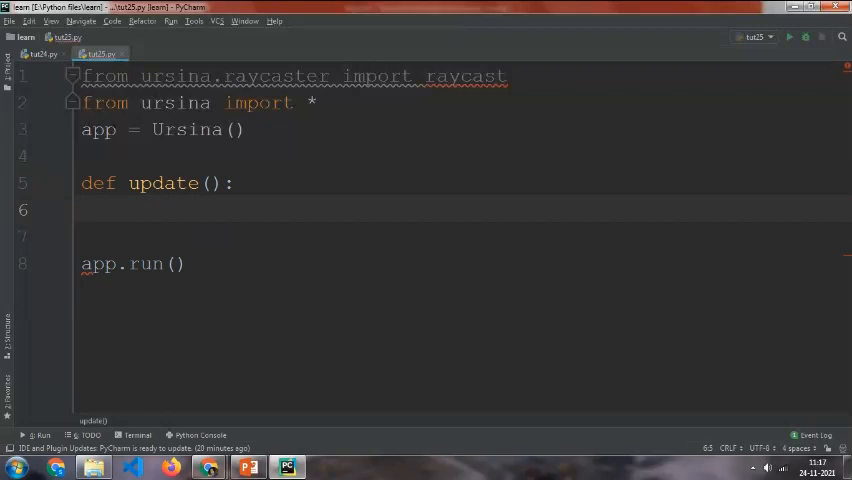
pyautogui.write('ra')
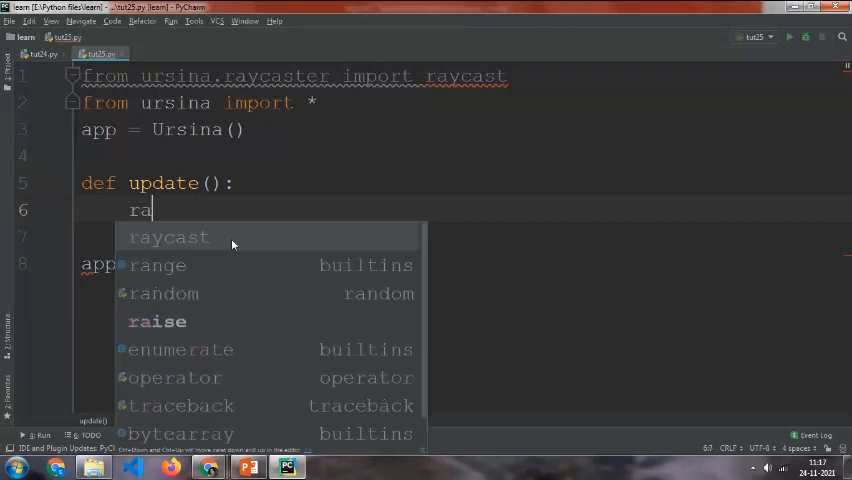
pyautogui.write('ycast1 =')
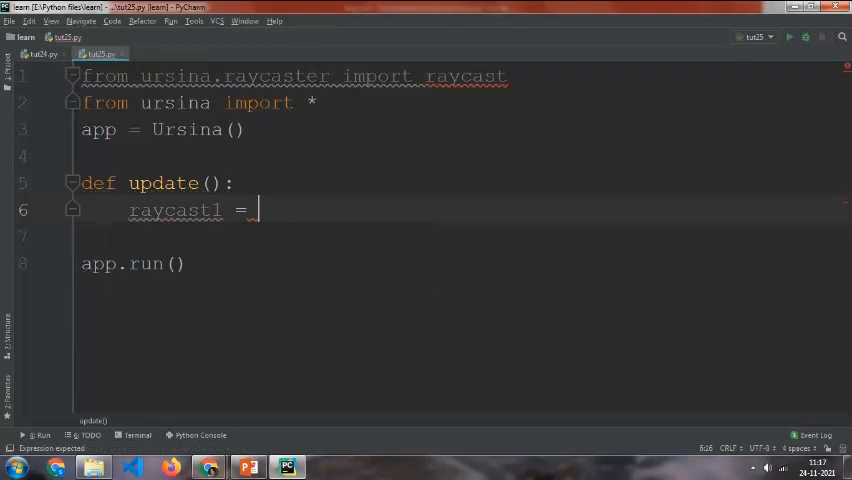
pyautogui.write('raycast')
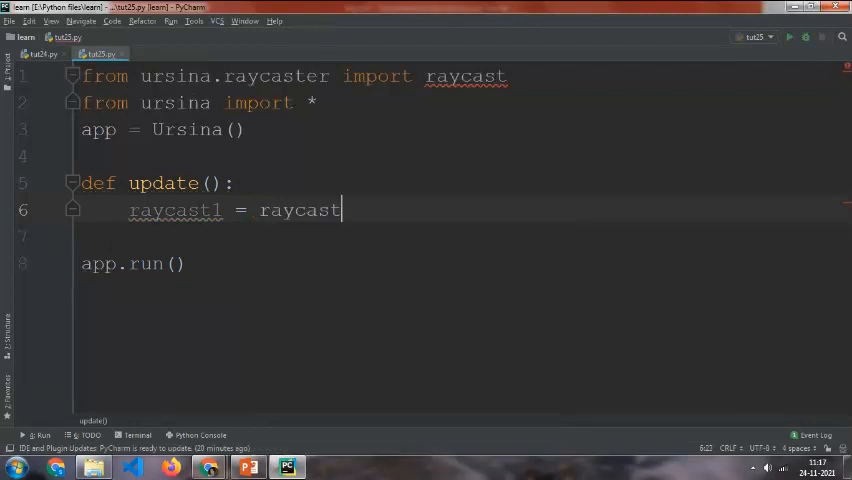
pyautogui.write('()')
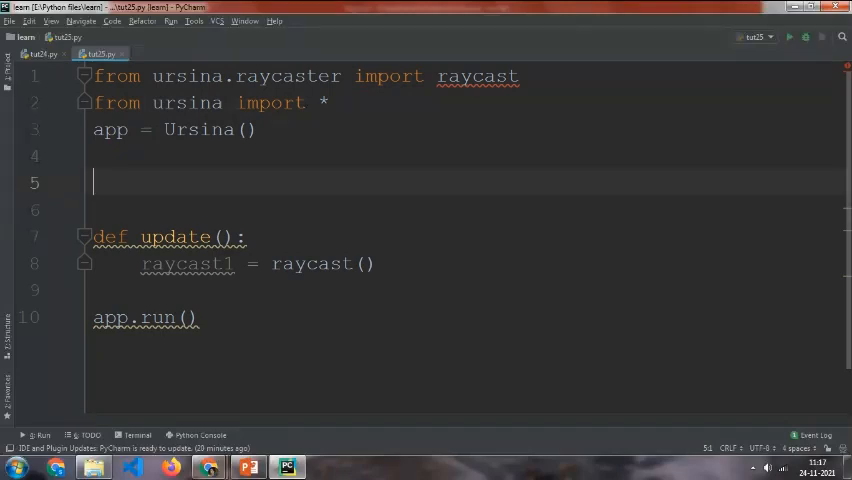
# Create e1 = Entity(model='cube') above update().
pyautogui.write('e1 =')
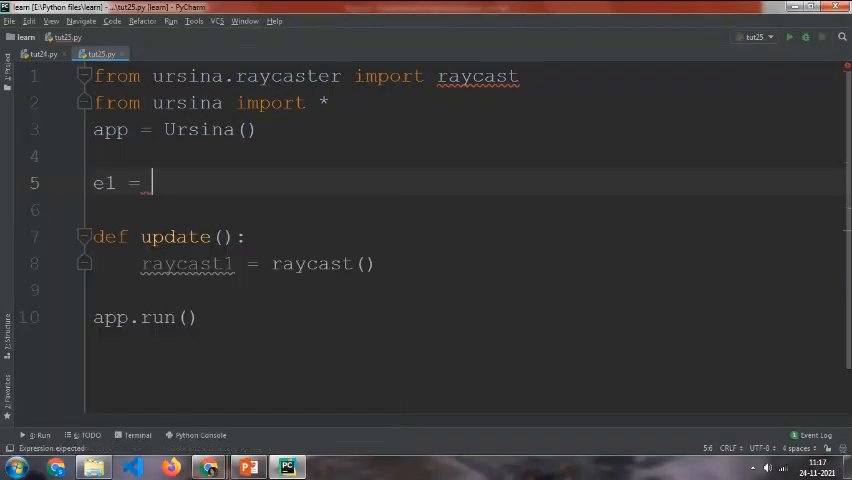
pyautogui.write('Entity')
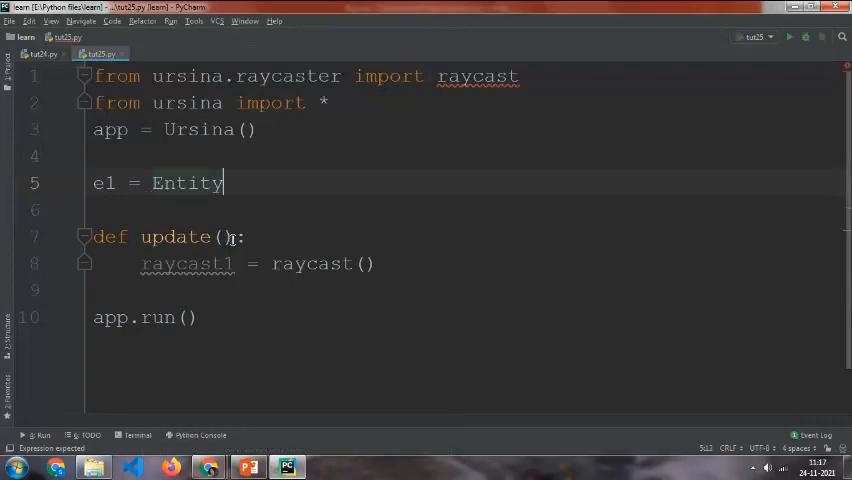
pyautogui.write('(m')
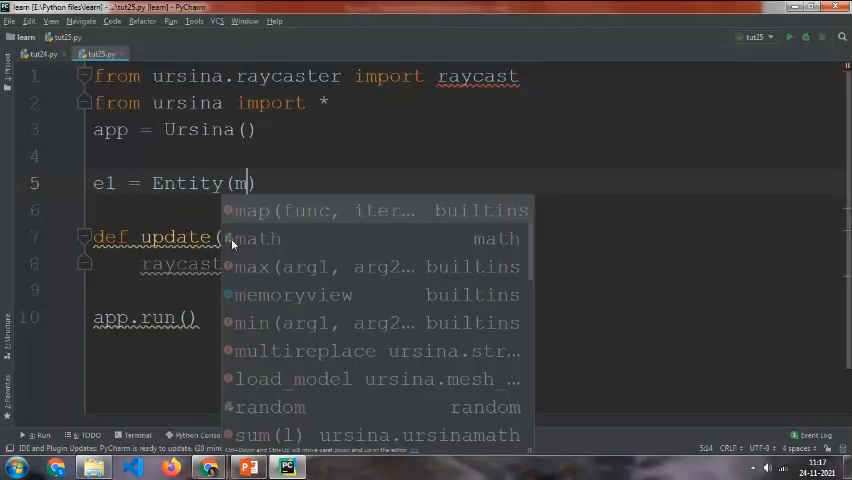
pyautogui.write('odel=')
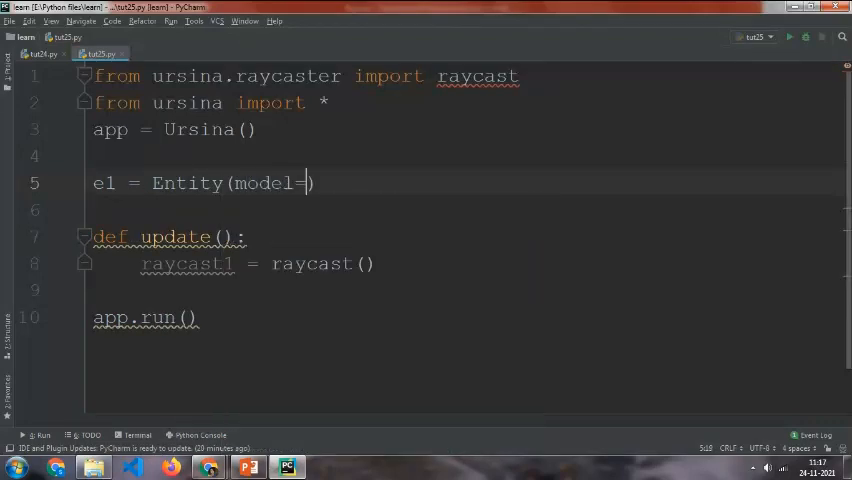
pyautogui.write("'cu'")
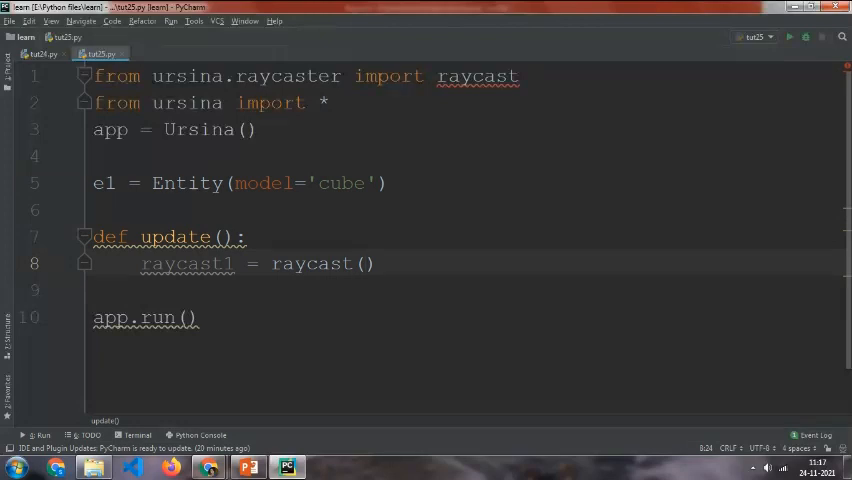
# Make the call read raycast(Vec3(0, 0, 0), e1.forward) inside update().
pyautogui.write('e1')
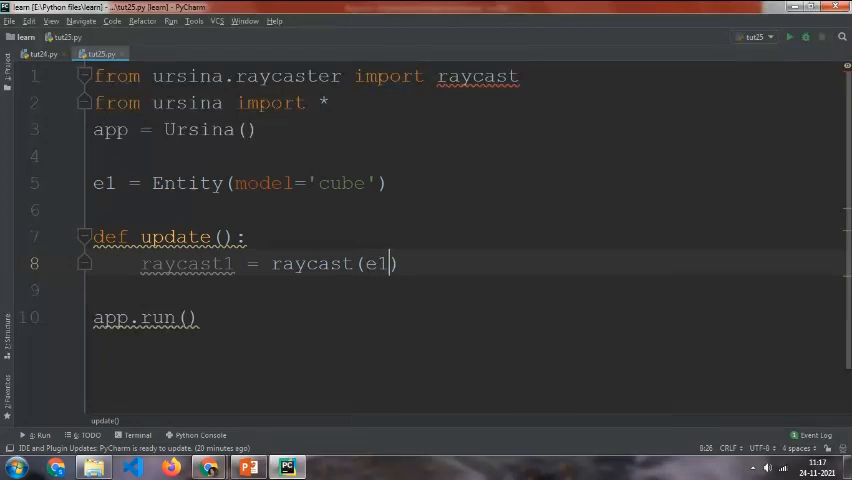
pyautogui.write('.position')
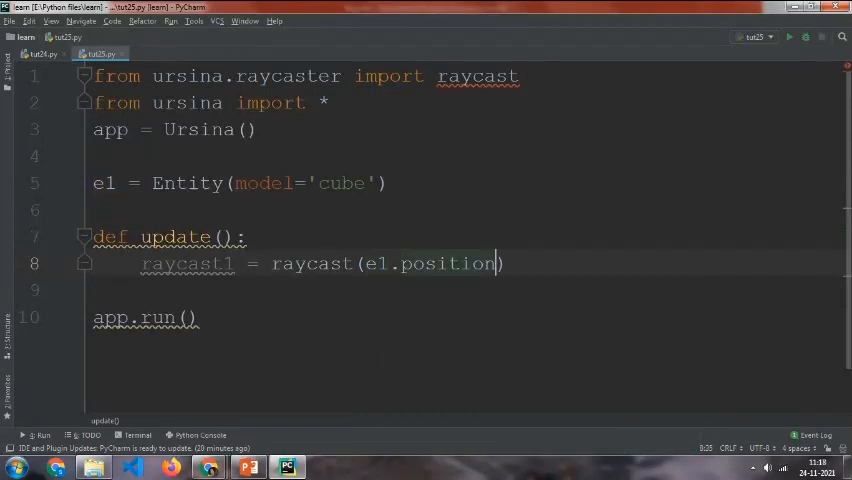
pyautogui.write(',')
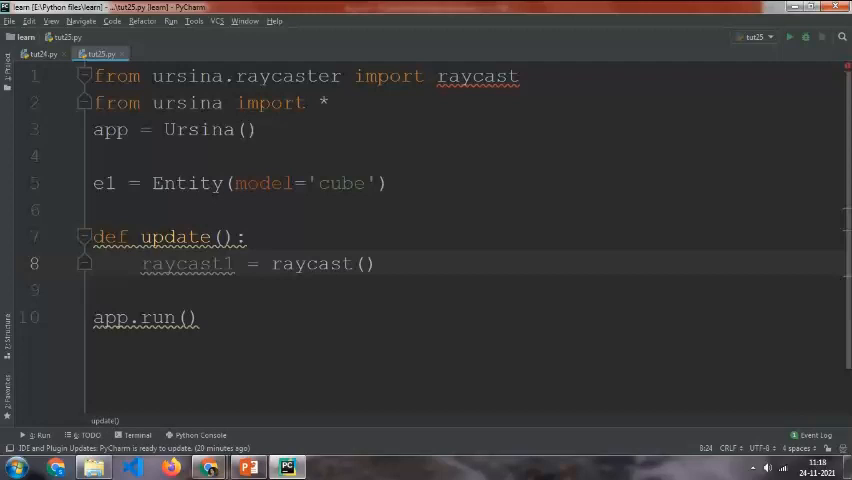
pyautogui.write('Vec3(')
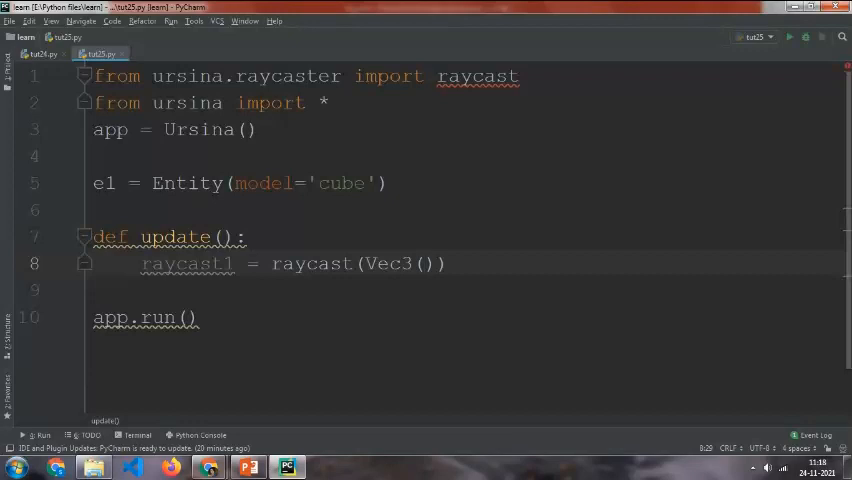
pyautogui.write('0, 0,')
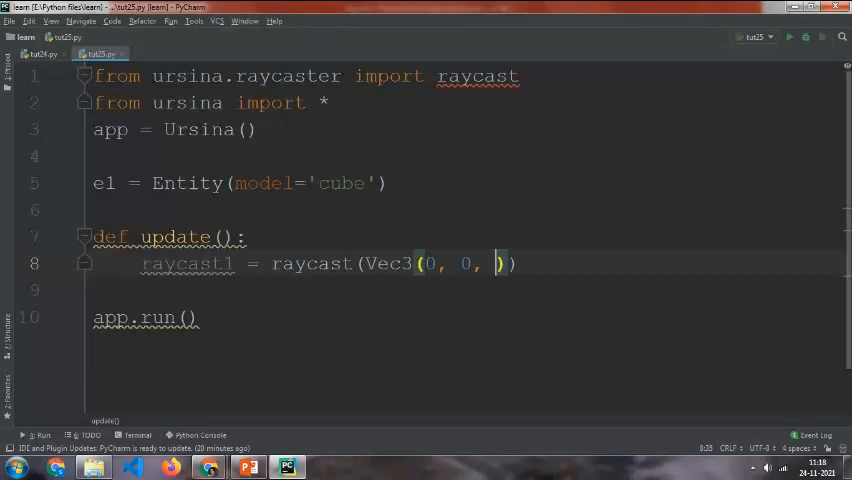
pyautogui.write('0)')
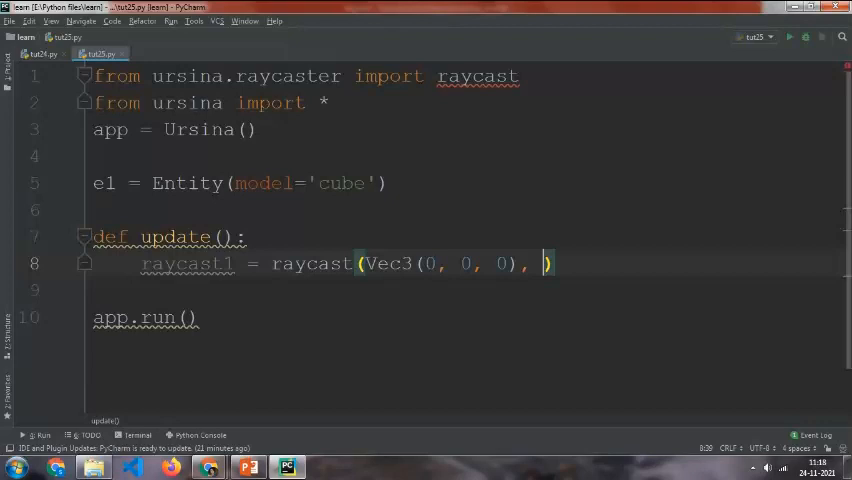
pyautogui.write('e')
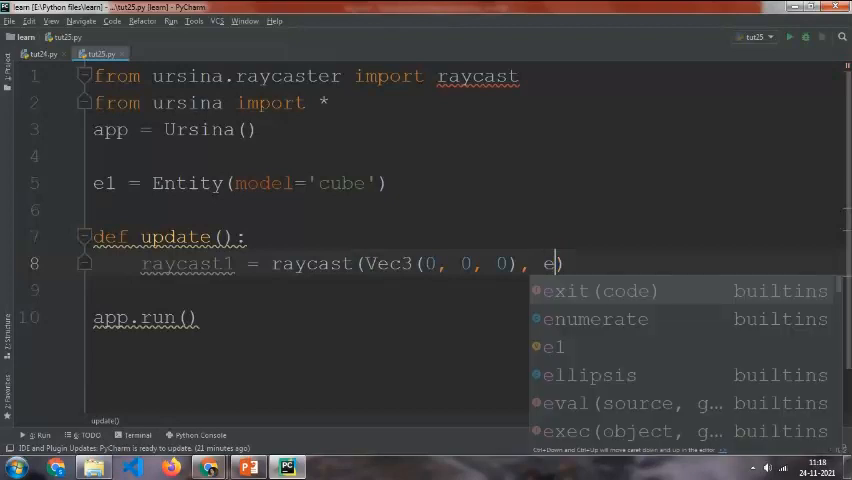
pyautogui.write('1.')
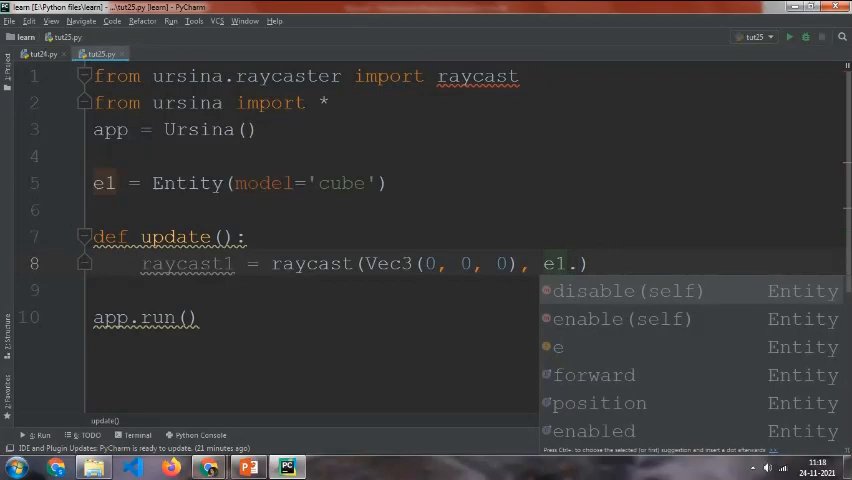
pyautogui.write('f')
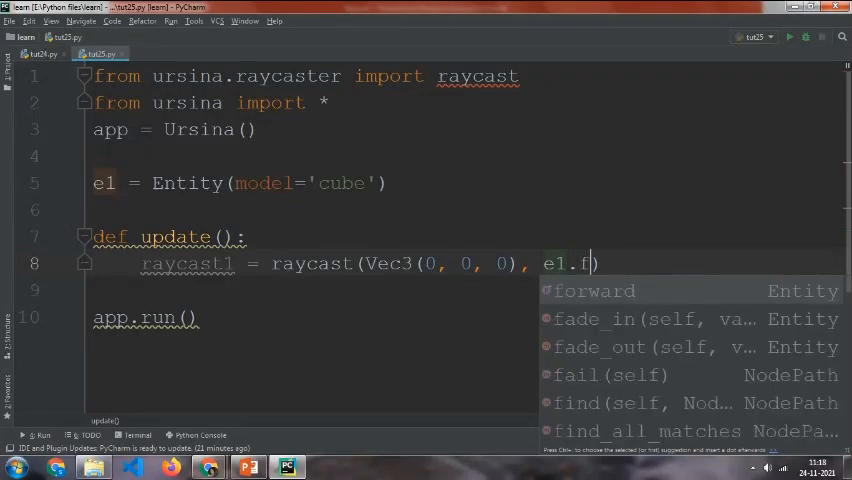
pyautogui.click(594, 290)
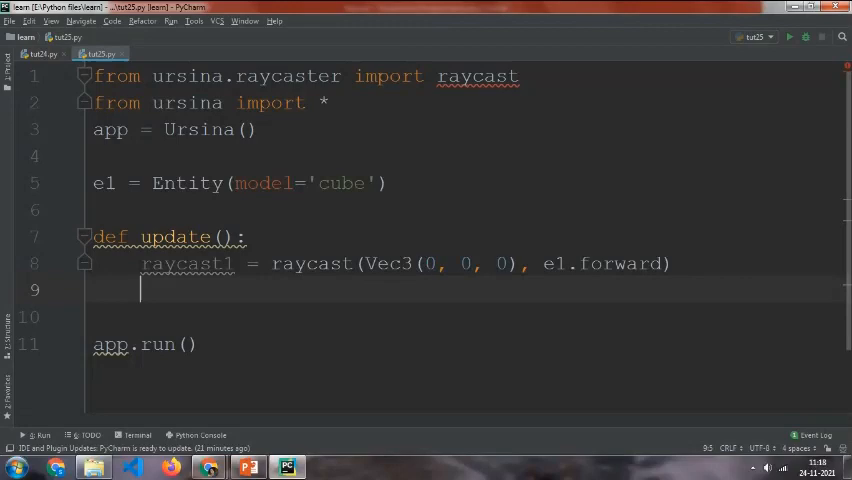
# Add 'if raycast.hit:' below the raycast call with an indented line beneath.
pyautogui.write('if raycast.h')
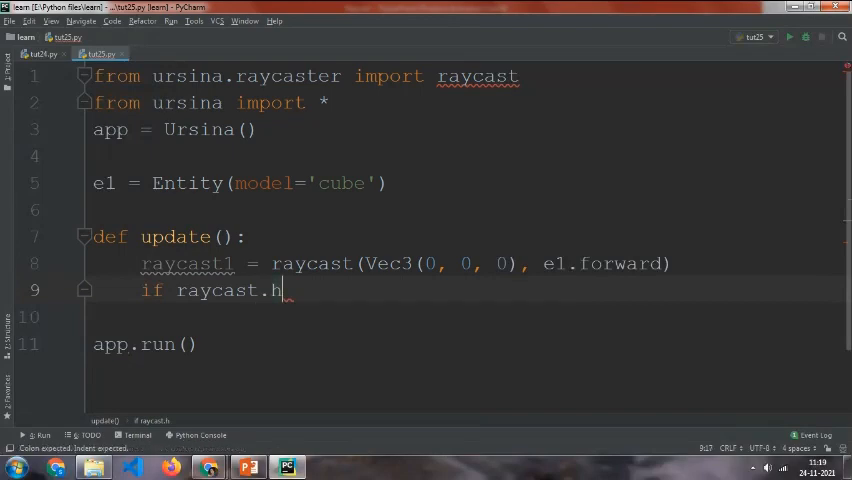
pyautogui.write('it')
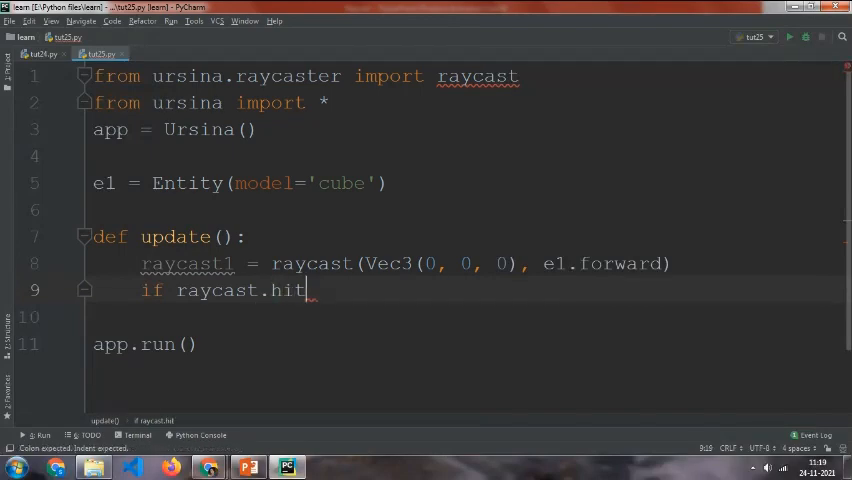
pyautogui.write(':')
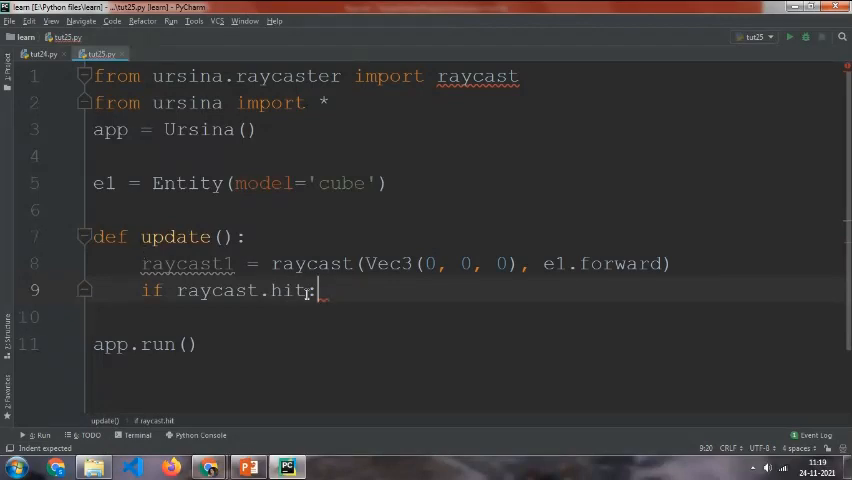
pyautogui.press('Enter')
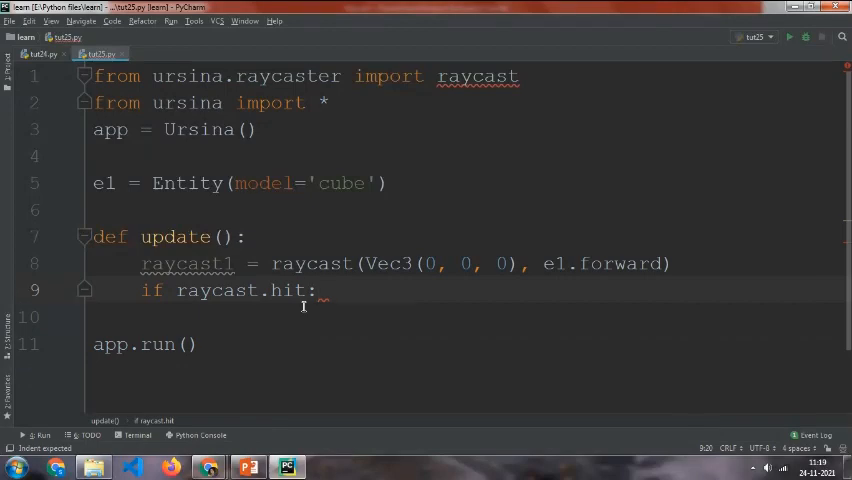
pyautogui.press('Enter')
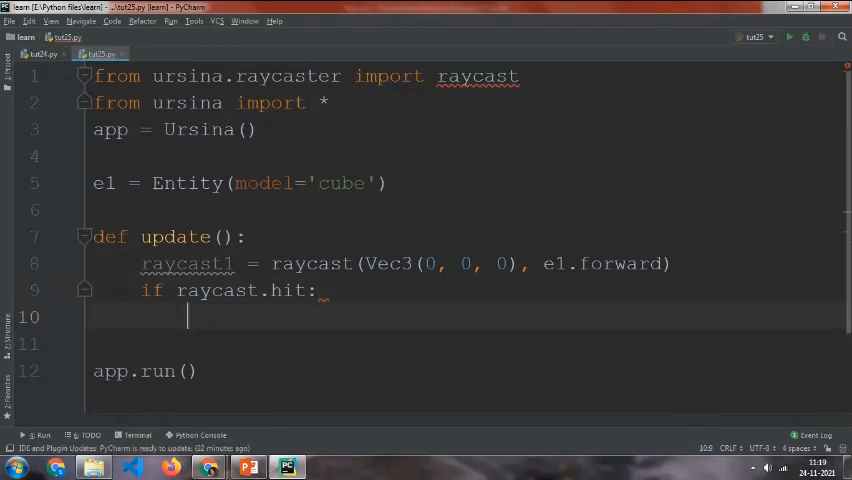
# Print "failed to hit an entity" under an 'if not raycast1.hit:' check.
pyautogui.write('print(')
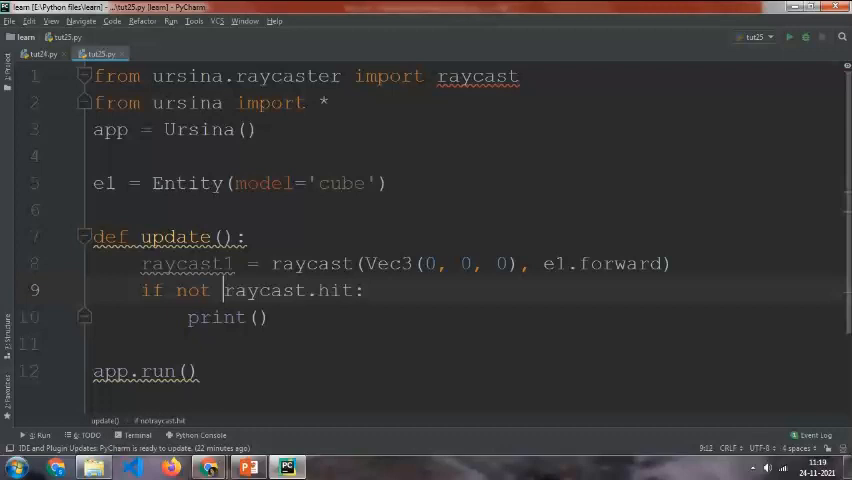
pyautogui.moveTo(262, 282)
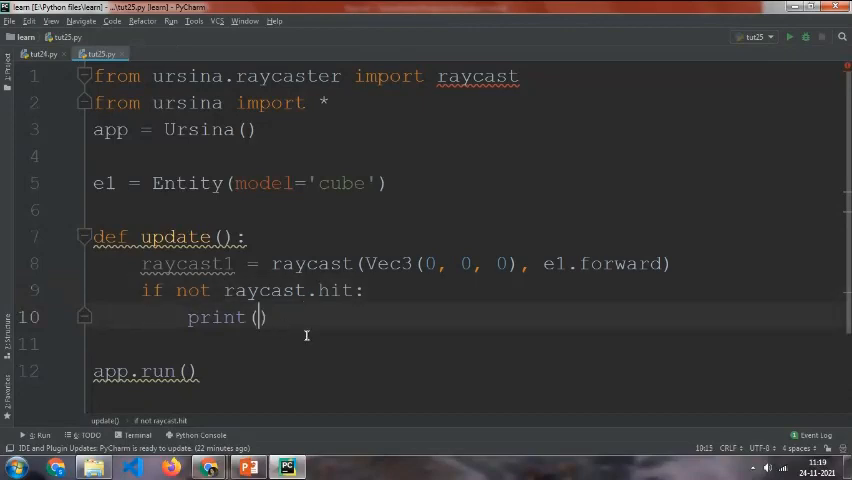
pyautogui.write('""')
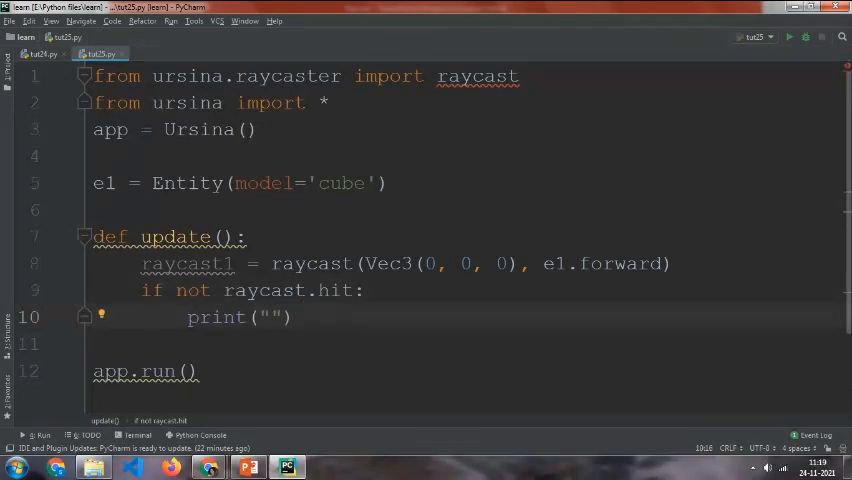
pyautogui.write('failed to hit')
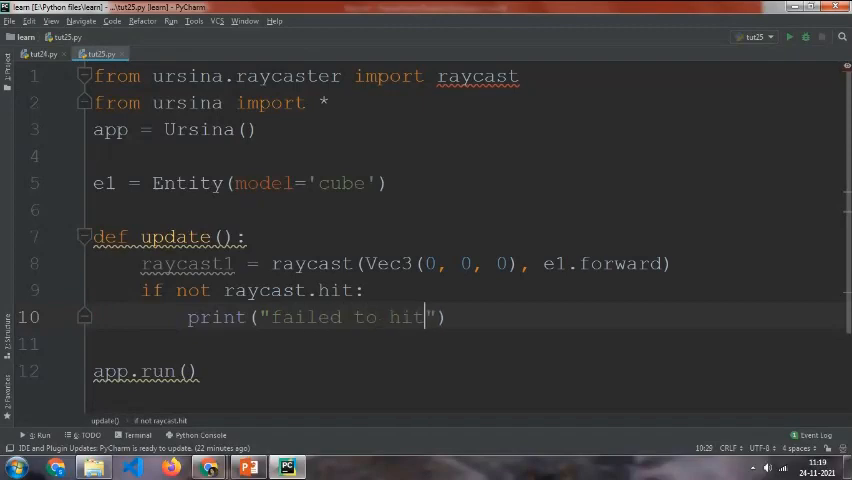
pyautogui.write('an eng')
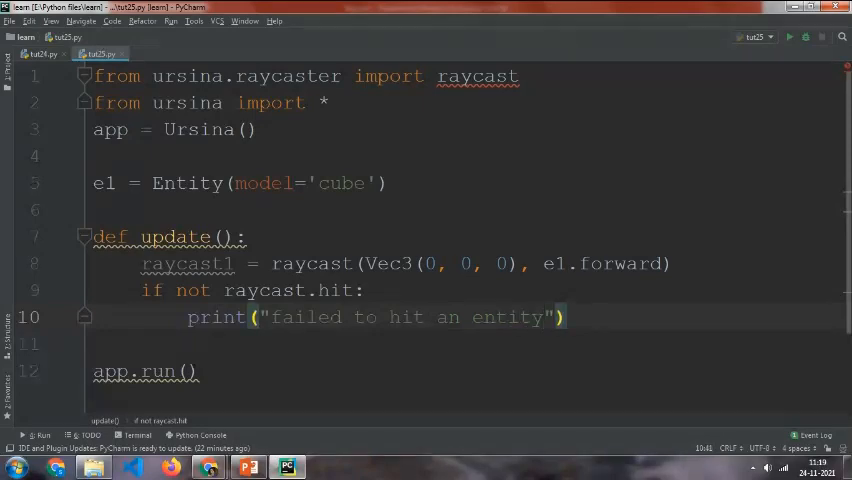
pyautogui.moveTo(460, 215)
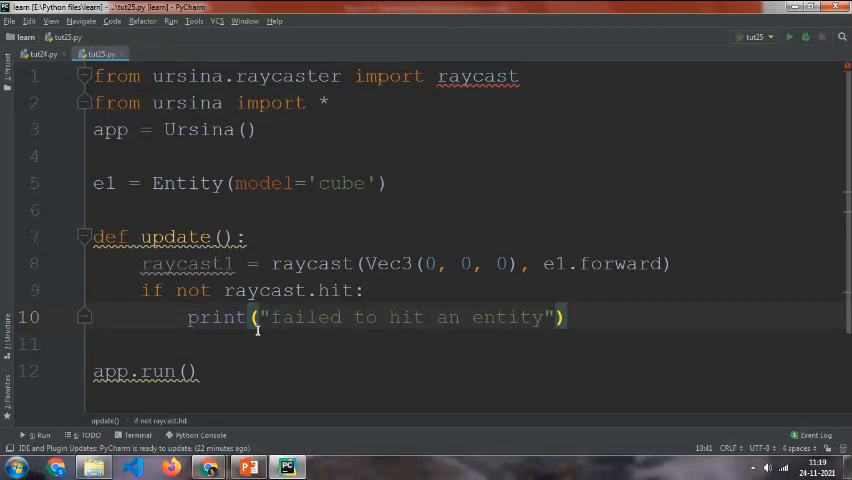
pyautogui.moveTo(185, 317)
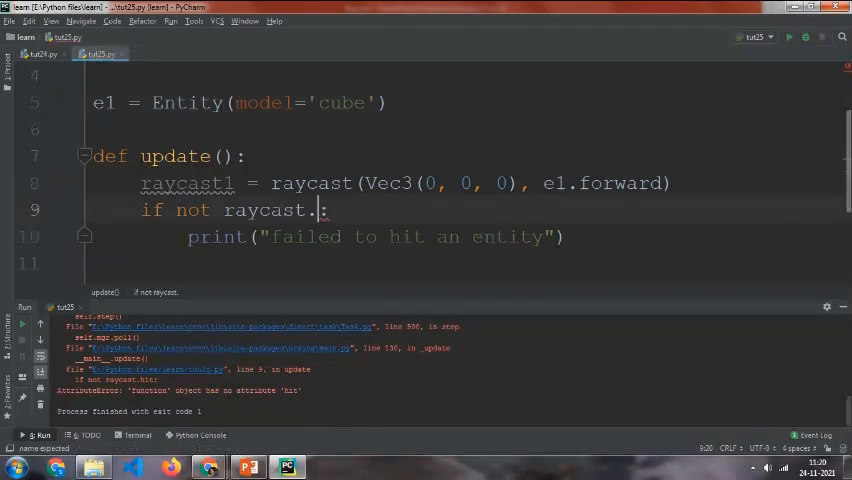
pyautogui.write('hit')
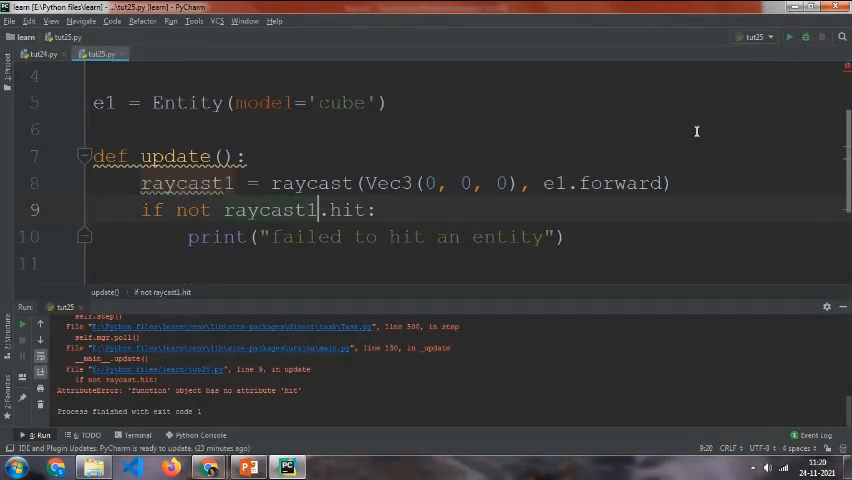
# Run the script, confirm the message repeats, then hide the Run window.
pyautogui.click(790, 37)
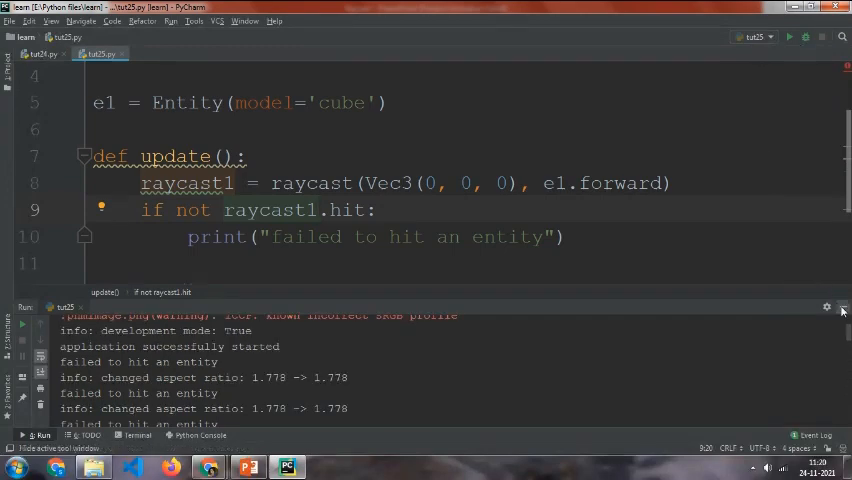
pyautogui.click(842, 309)
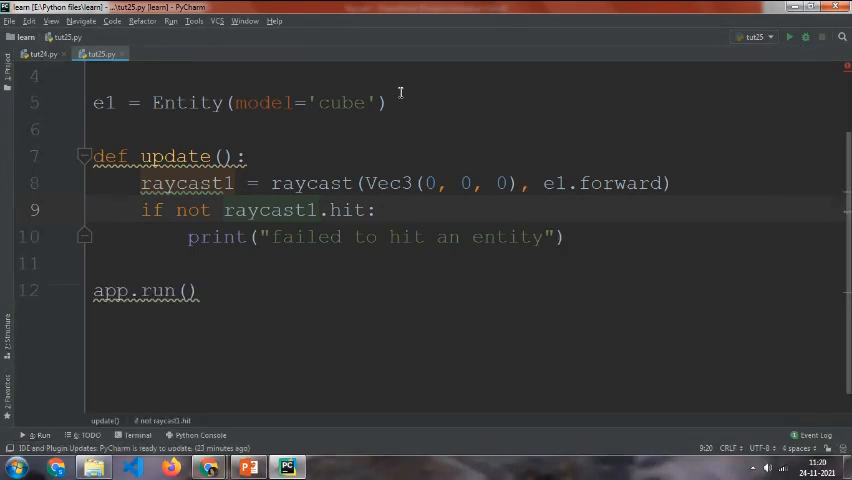
# Create e2 = Entity(model='cube', collider='box', ...) below e1.
pyautogui.write('e')
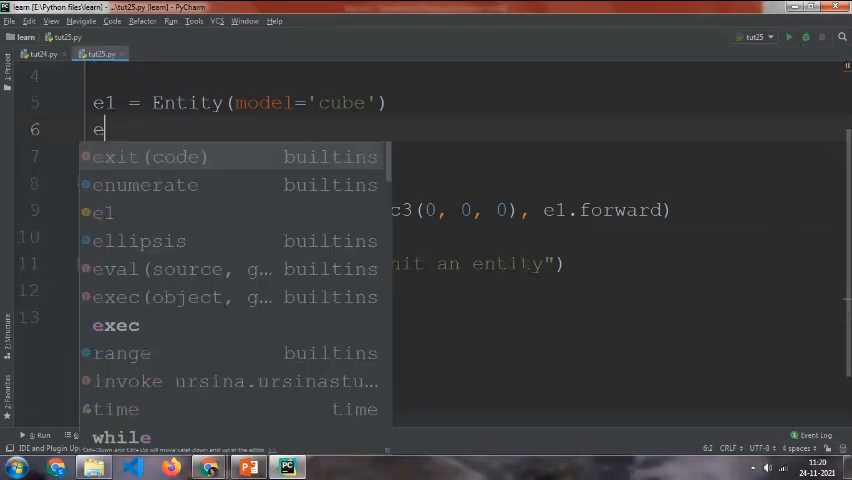
pyautogui.write('2')
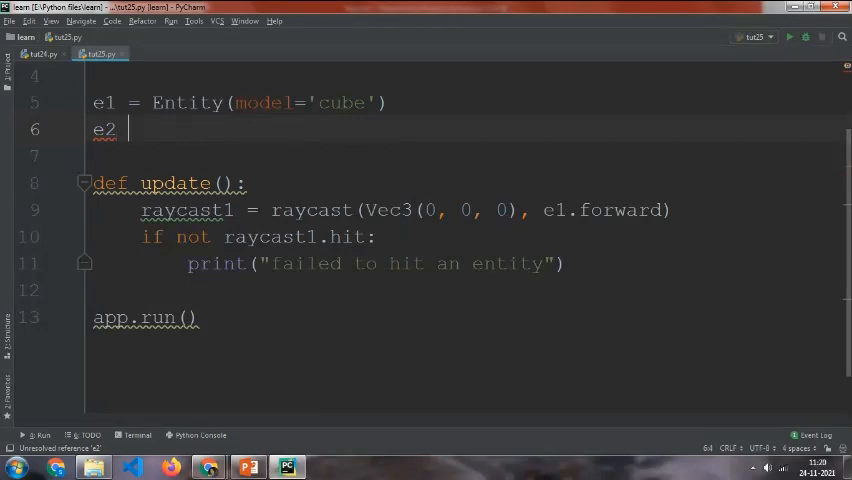
pyautogui.write('= Entity')
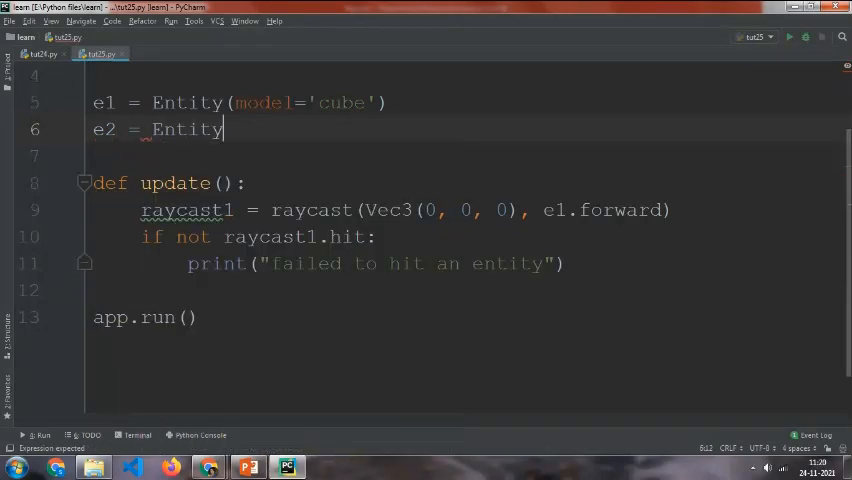
pyautogui.write('(mod')
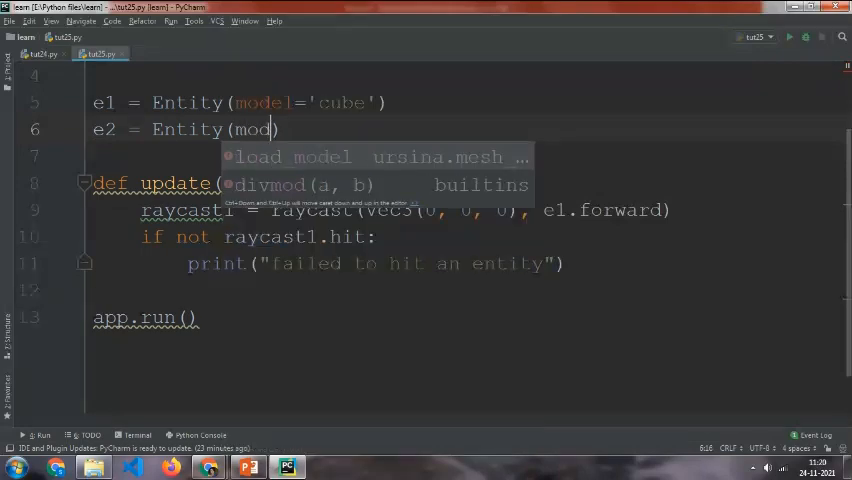
pyautogui.write("el='cu'")
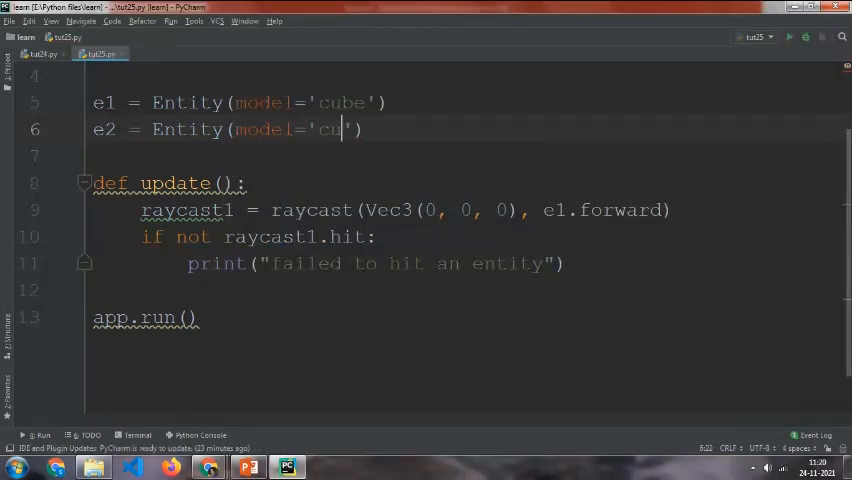
pyautogui.write("be',")
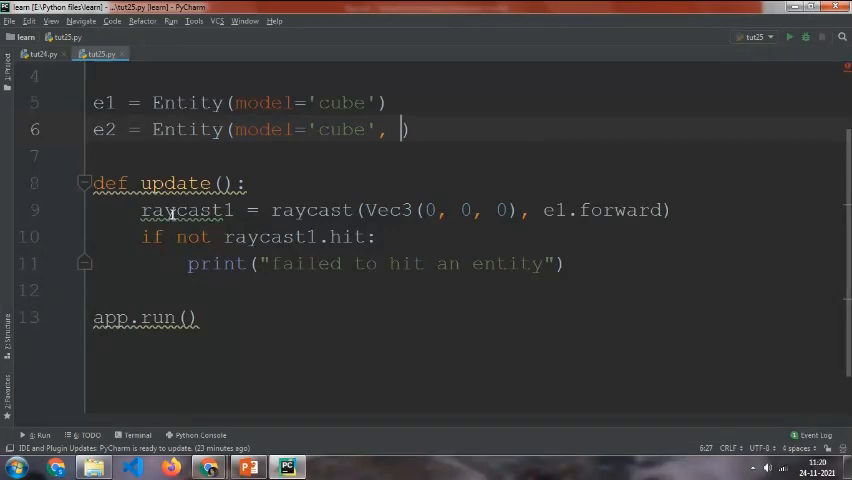
pyautogui.moveTo(519, 170)
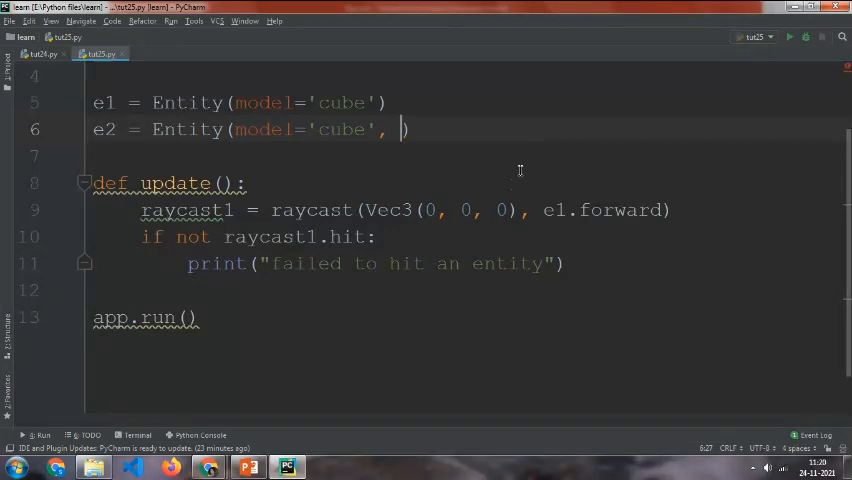
pyautogui.write('colli')
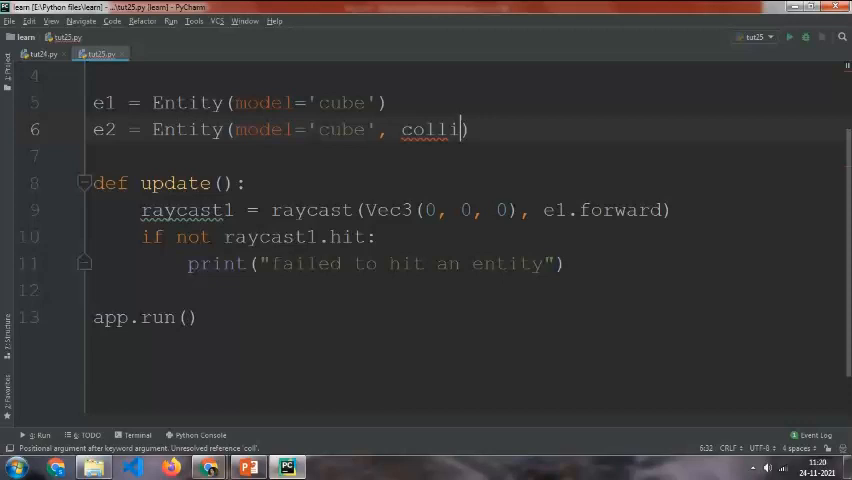
pyautogui.write('der=')
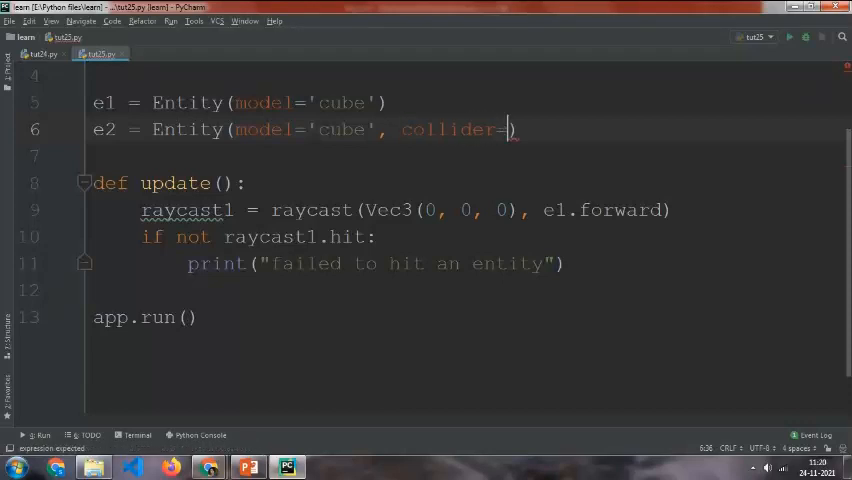
pyautogui.write("'bo'")
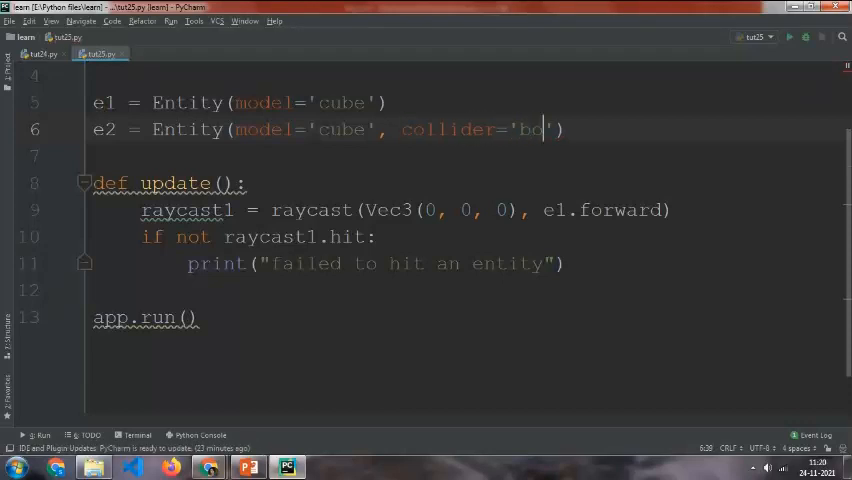
pyautogui.write("x',")
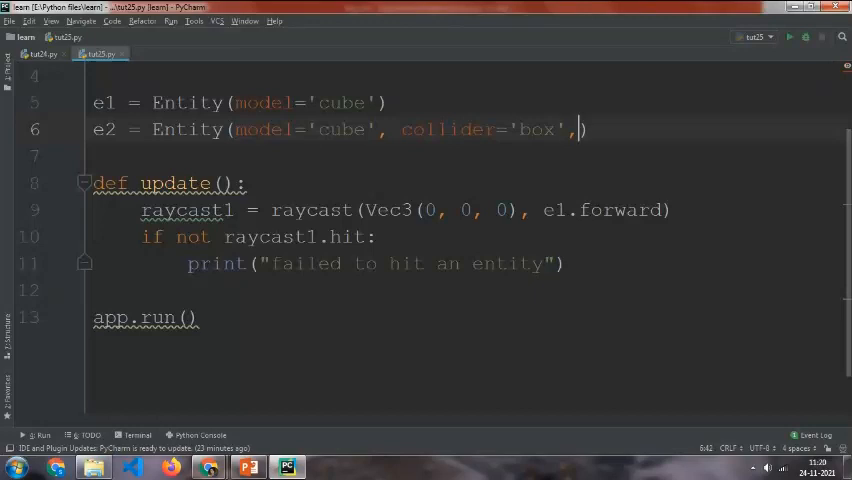
pyautogui.write('" "')
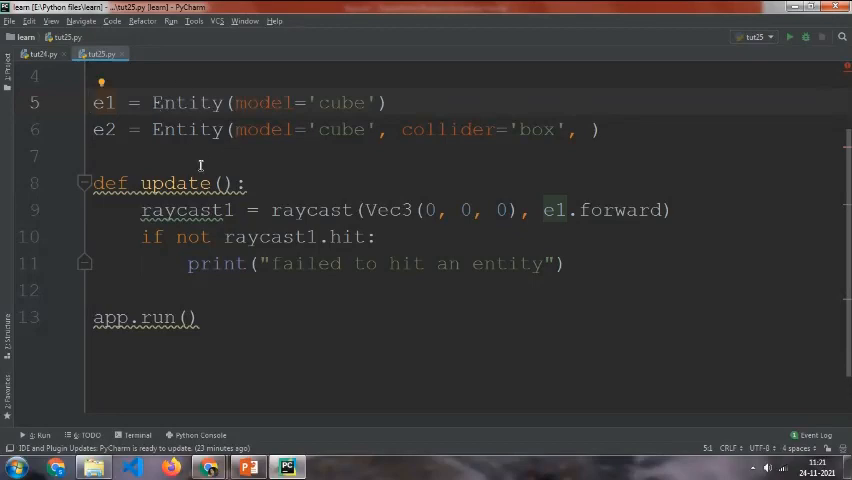
# Replace the raycast origin Vec3(0, 0, 0) with e1.position.
pyautogui.moveTo(427, 209); pyautogui.dragTo(515, 209)
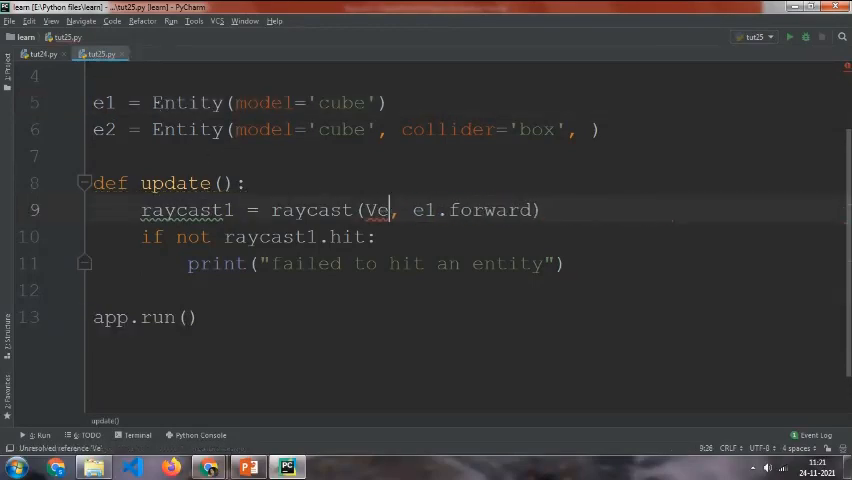
pyautogui.write('e1')
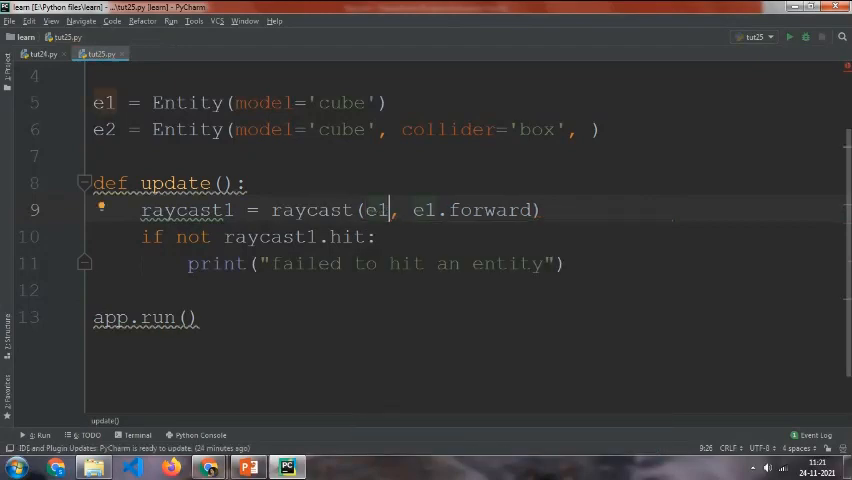
pyautogui.write('.position')
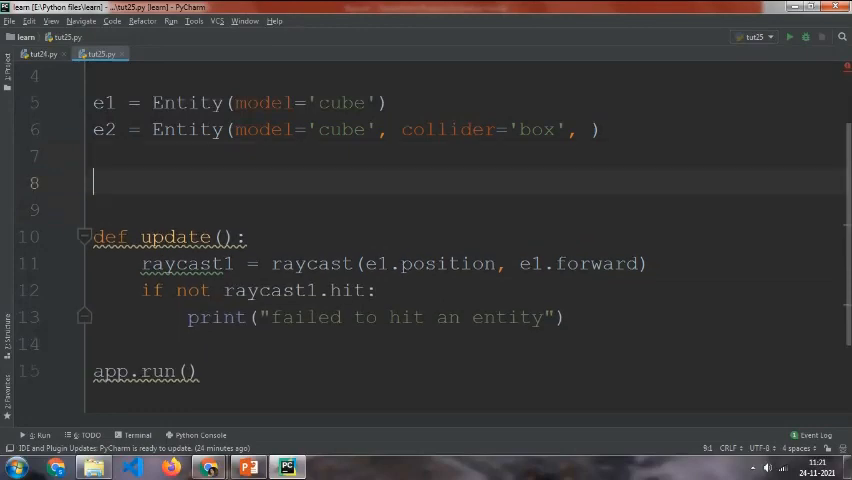
pyautogui.write('#(0, 0')
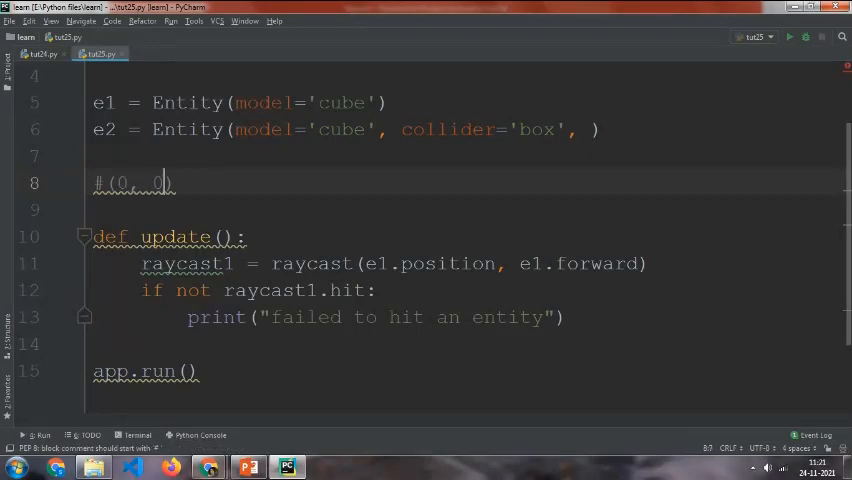
pyautogui.write(', 0')
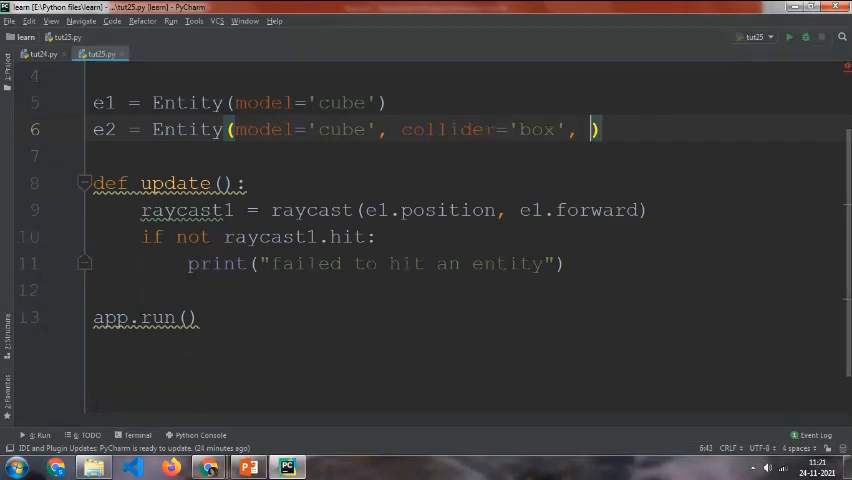
# Give e2 z=2 and add EditorCamera() above app.run().
pyautogui.write('z')
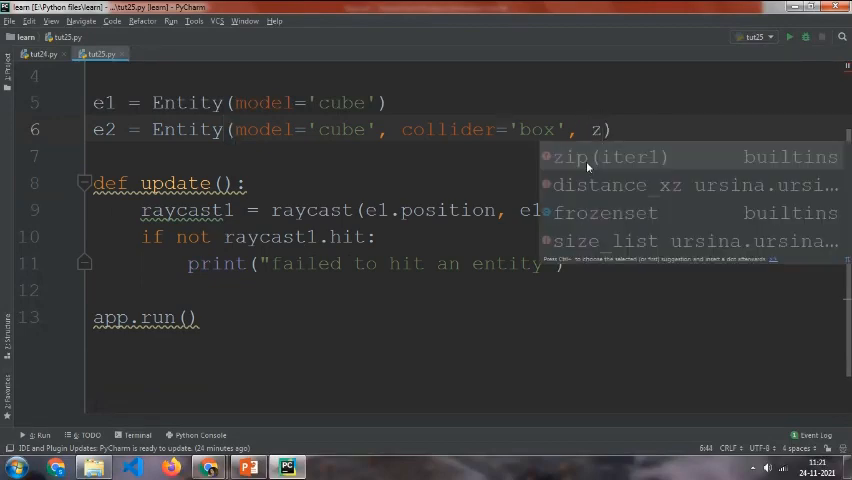
pyautogui.write('=')
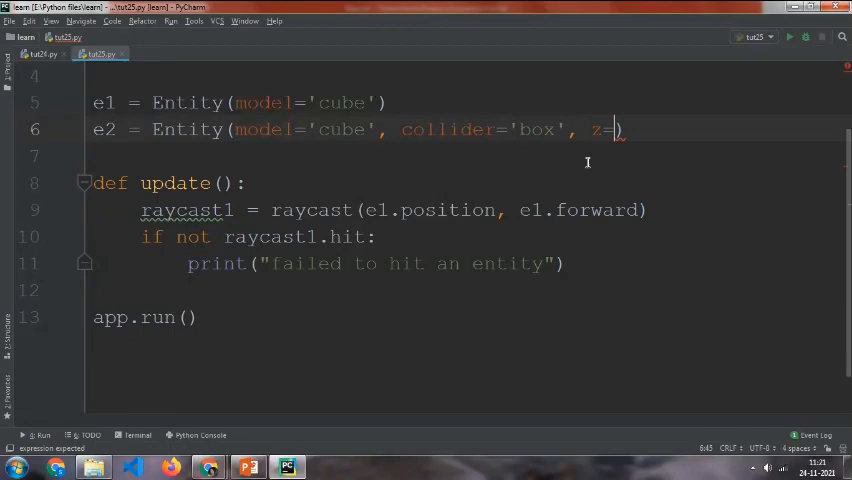
pyautogui.write('2)')
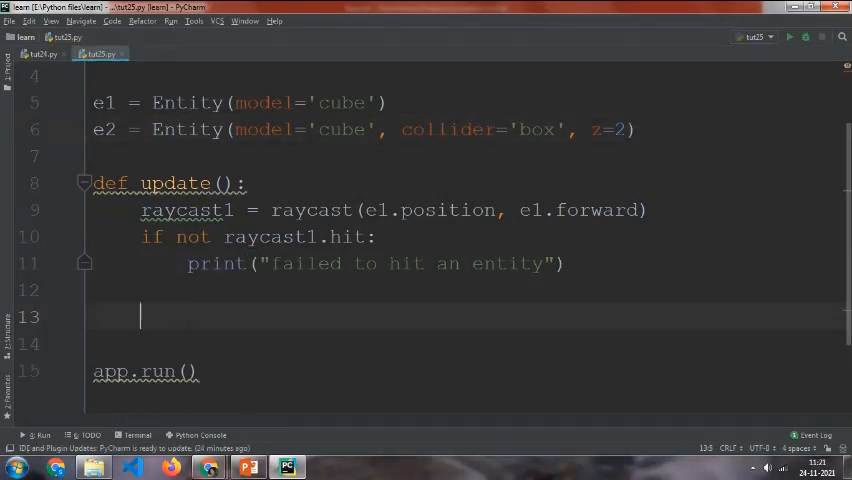
pyautogui.write('EditorCamera()')
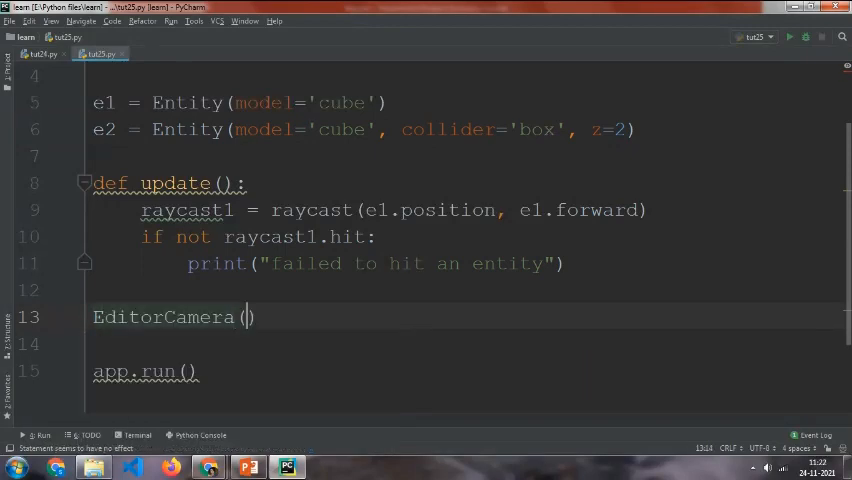
pyautogui.click(795, 37)
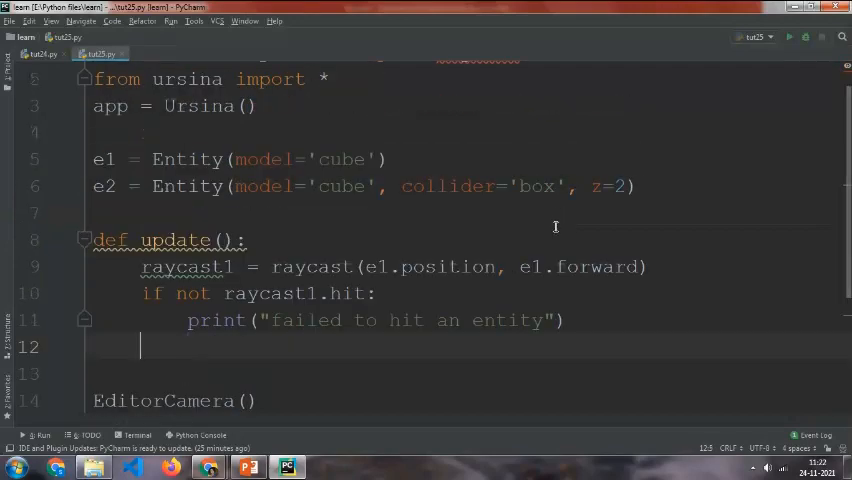
# Add if held_keys['a']: e2.disable() else: e2.enable(), then run tut25.
pyautogui.write('if')
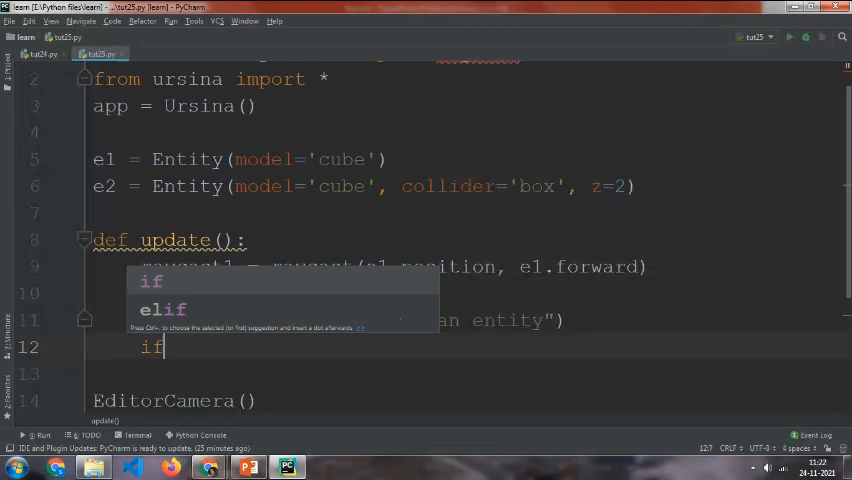
pyautogui.write('held_keys')
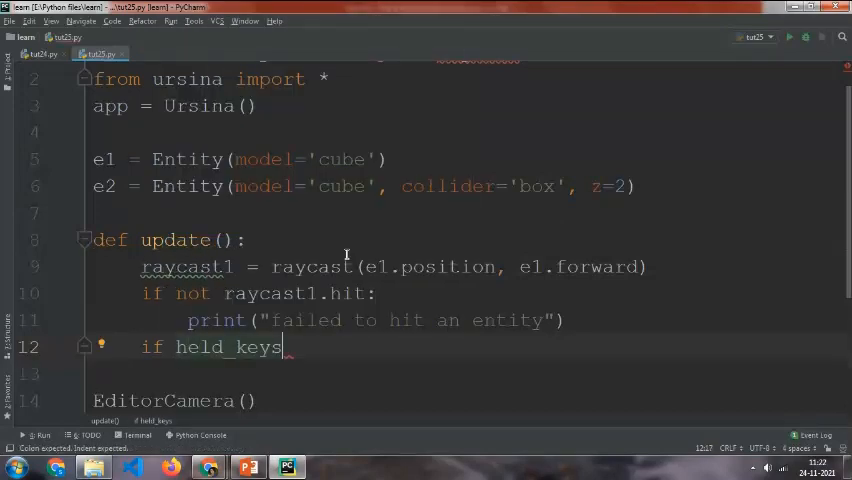
pyautogui.write("['']")
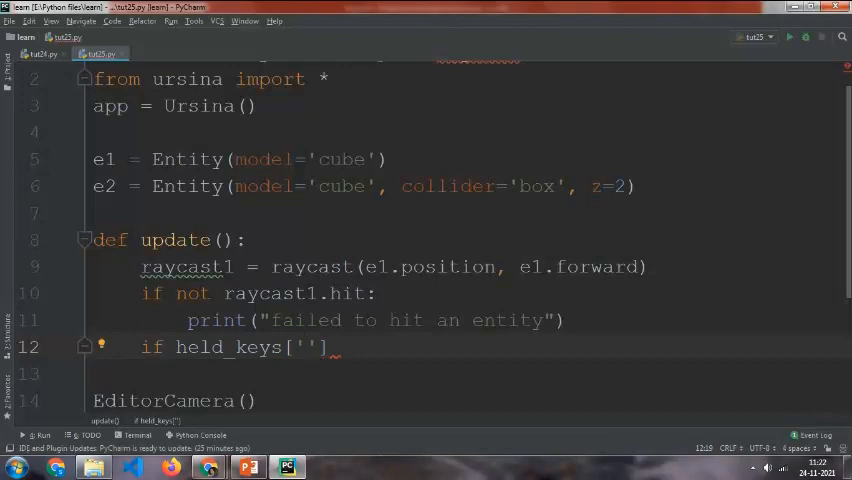
pyautogui.write('a')
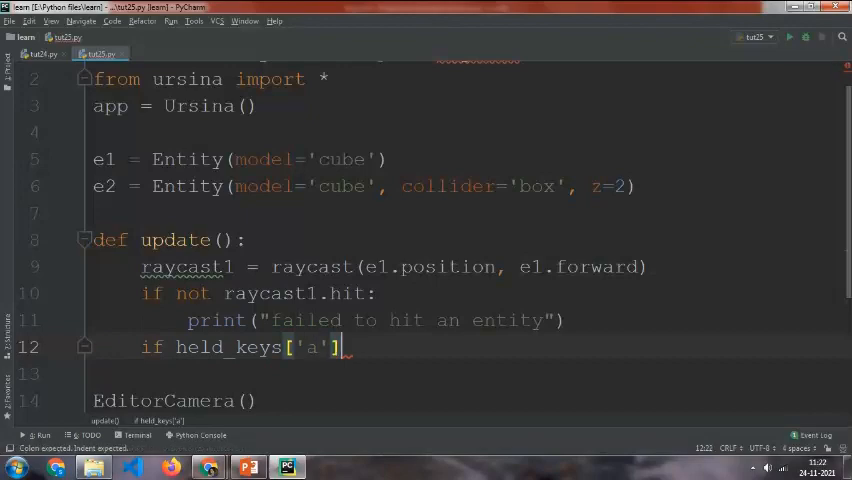
pyautogui.write('e2.disable(')
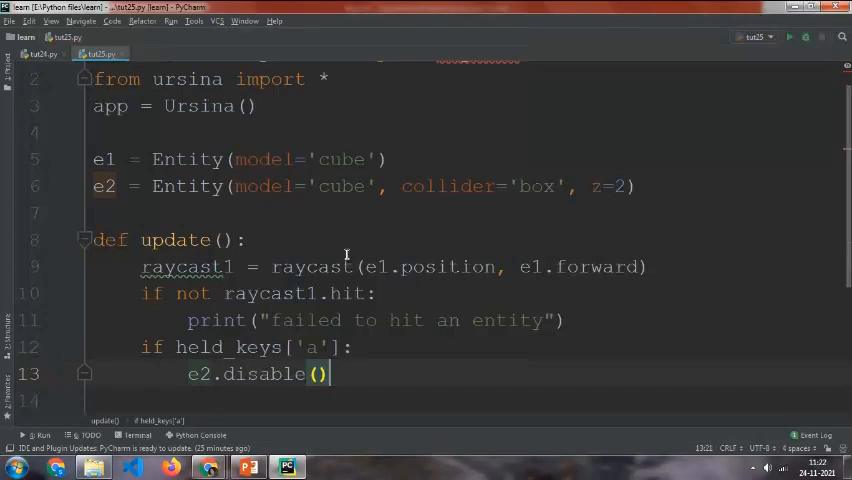
pyautogui.write('else:')
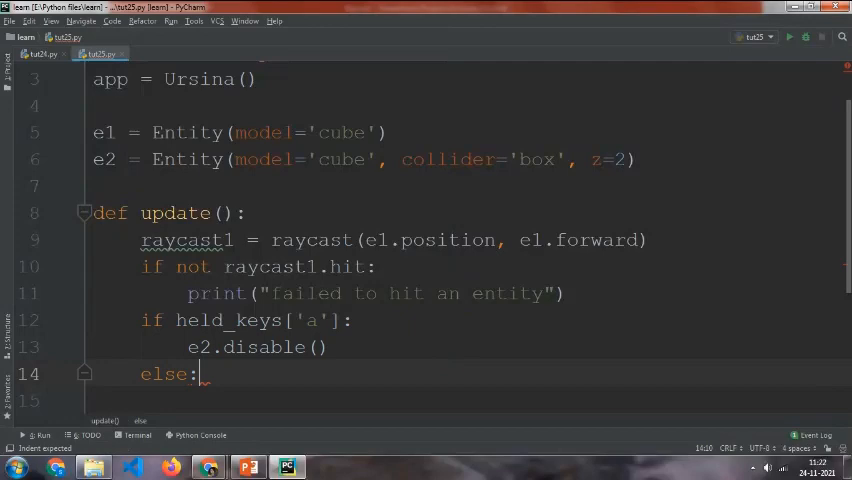
pyautogui.write('e2.')
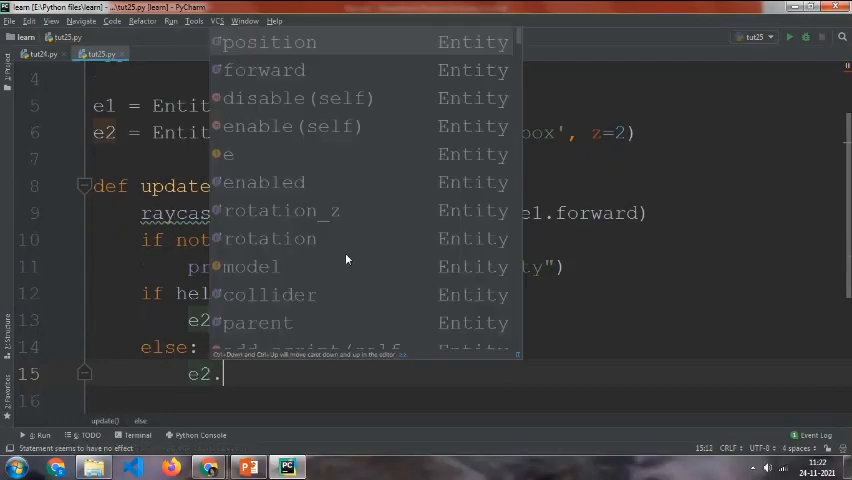
pyautogui.write('enable(')
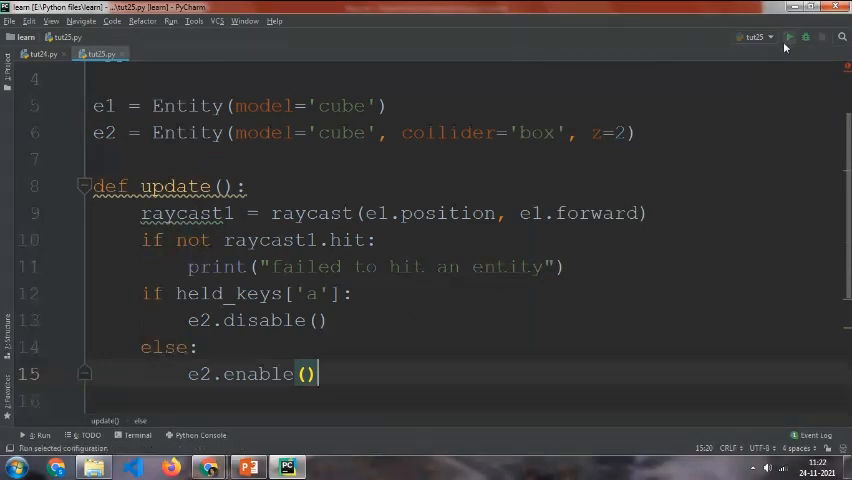
pyautogui.click(790, 36)
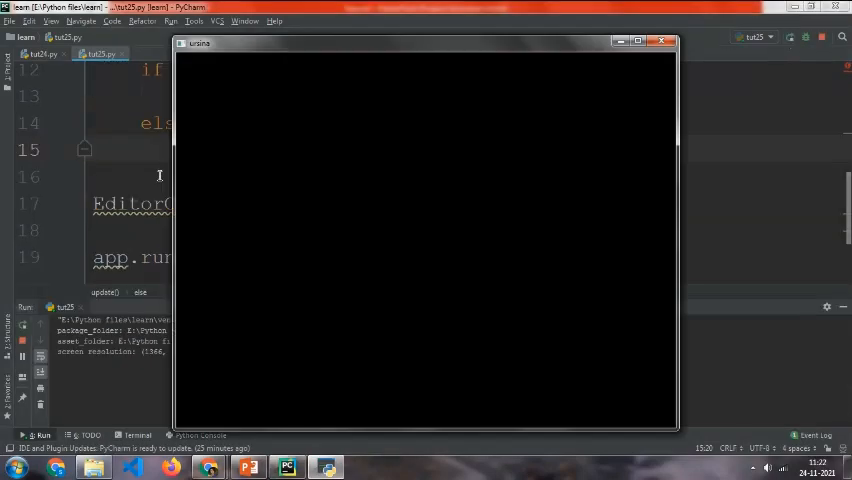